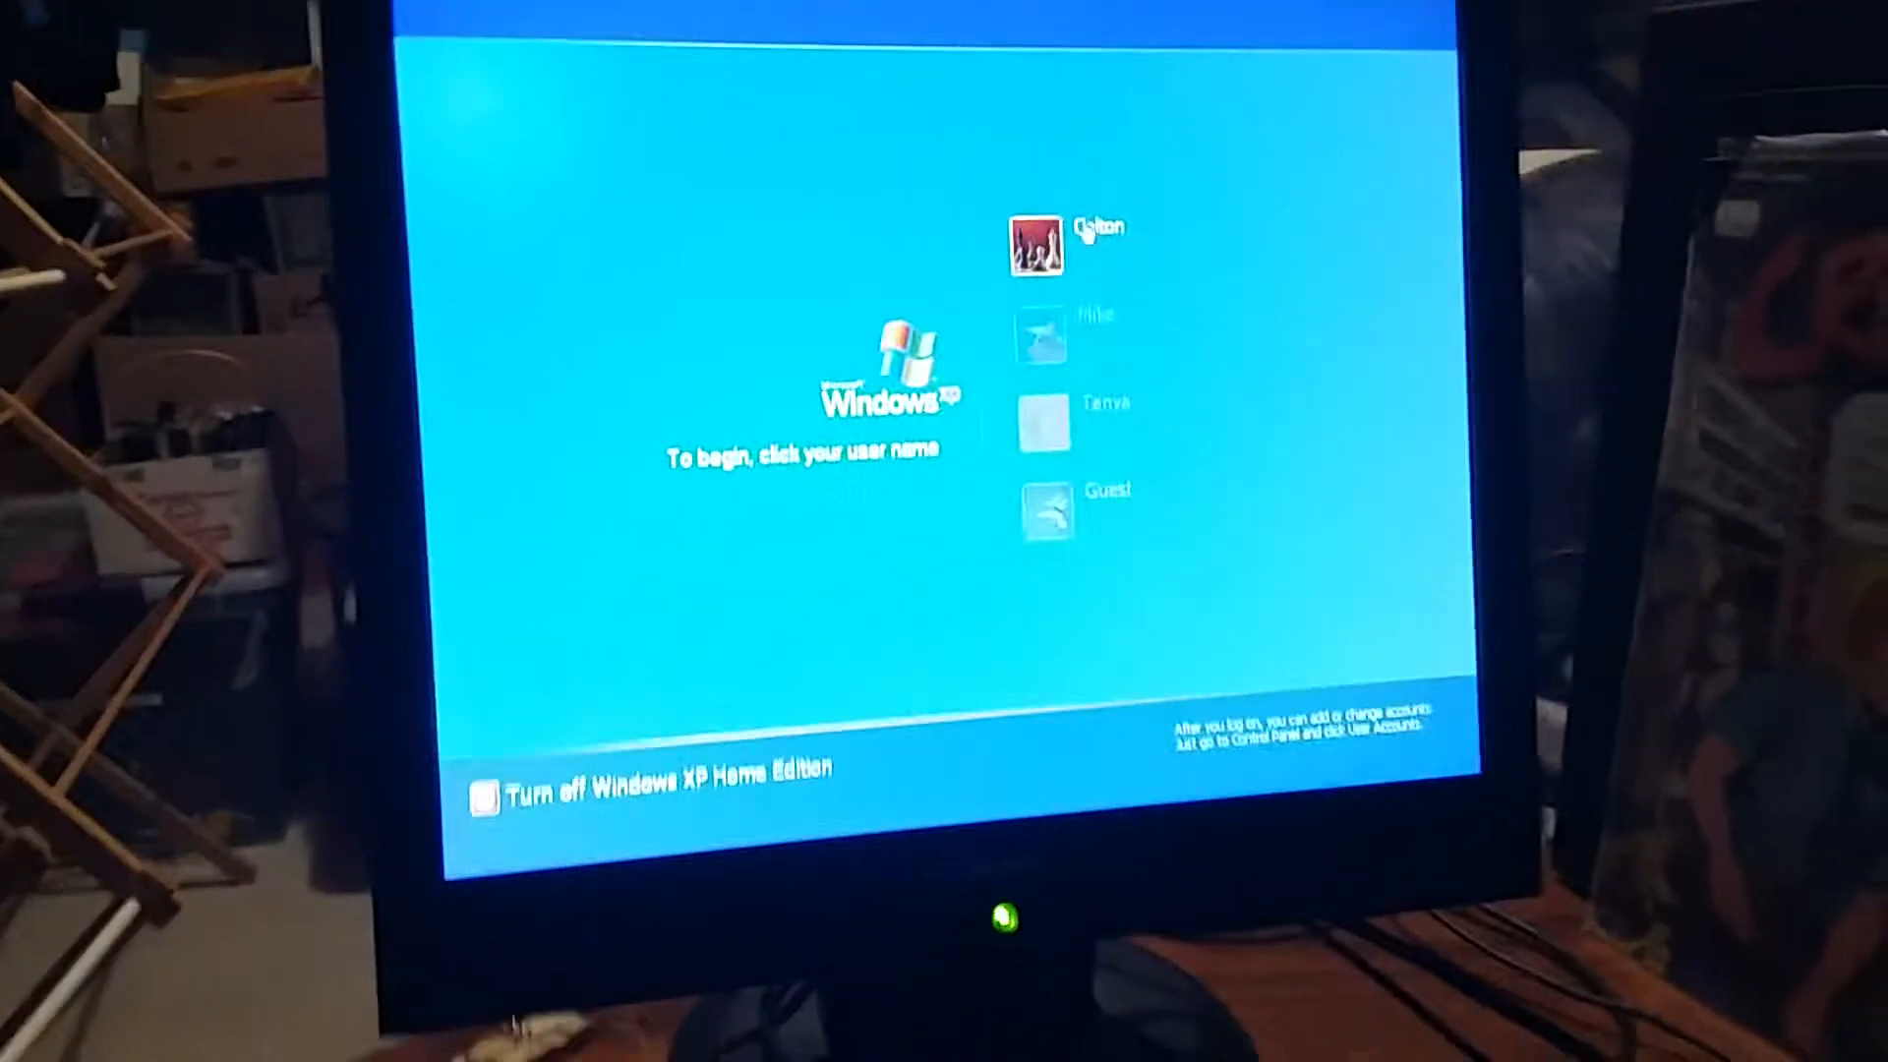
# Select the Colton account on the login screen to reach the welcome screen
pyautogui.click(1042, 234)
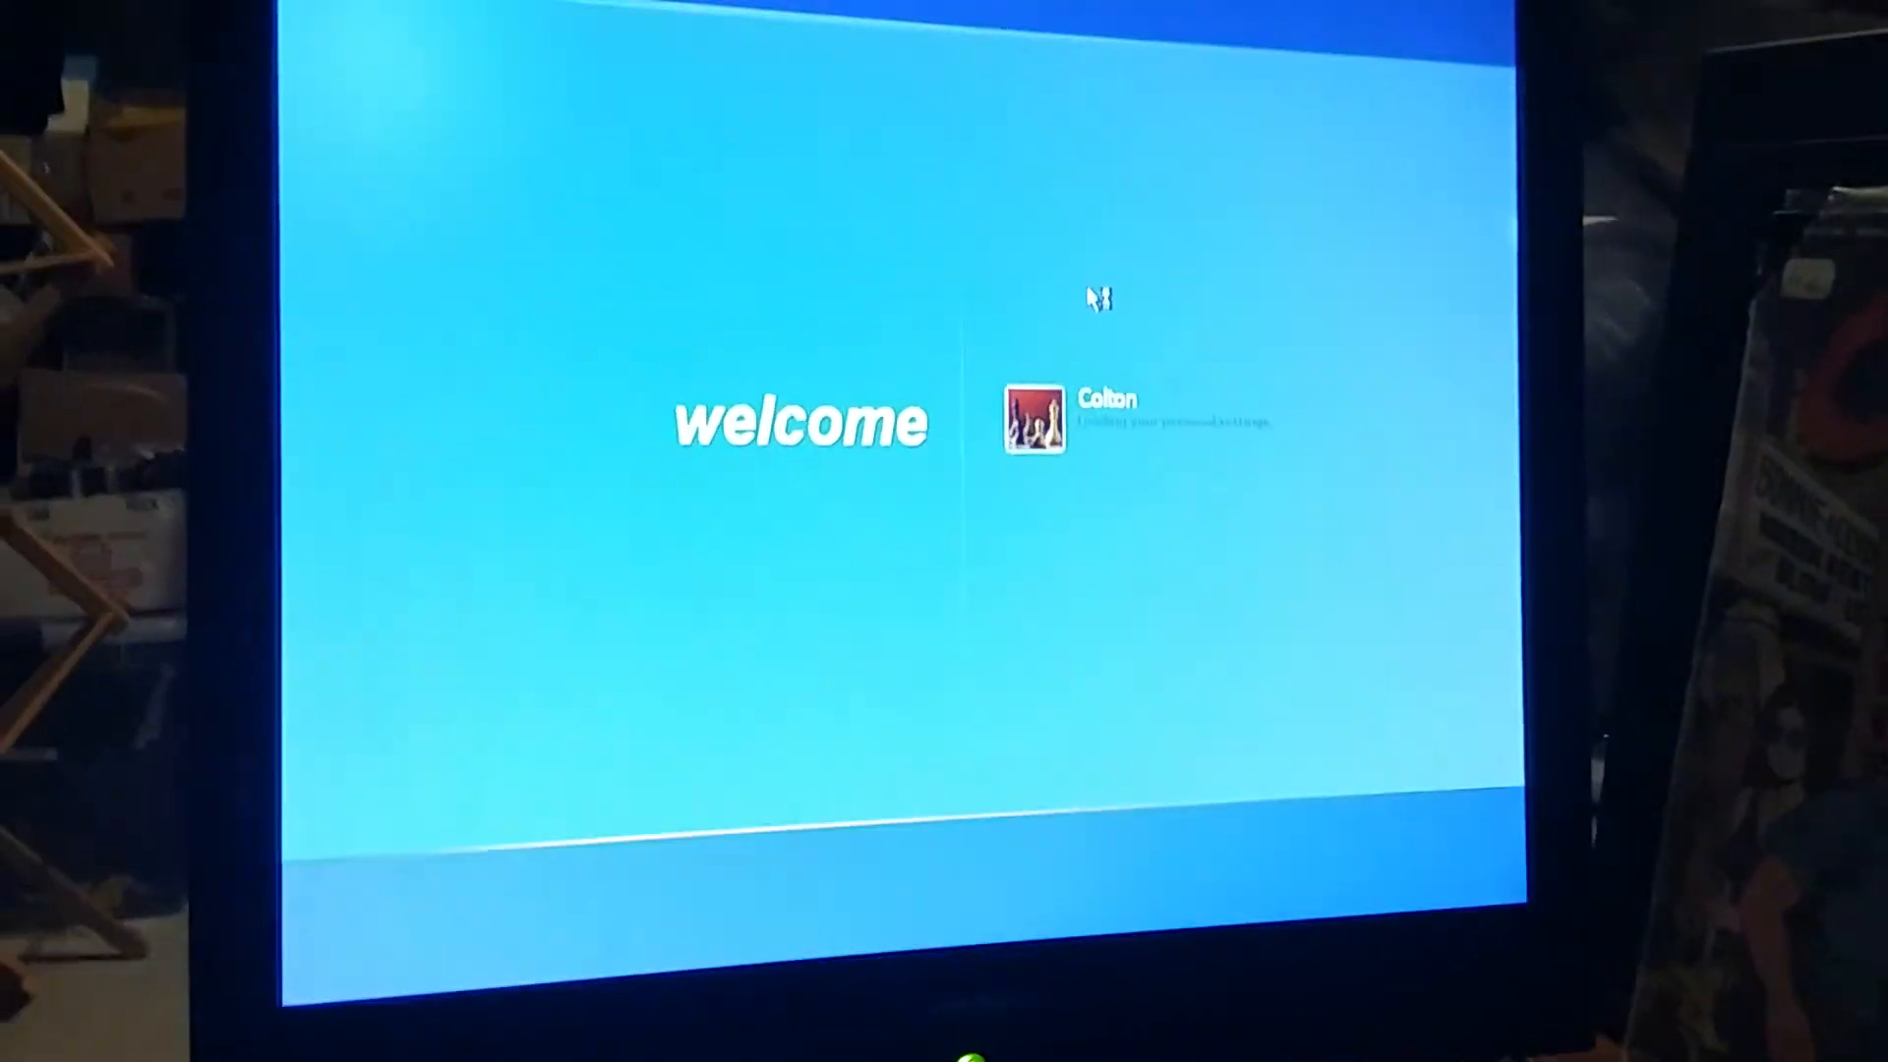